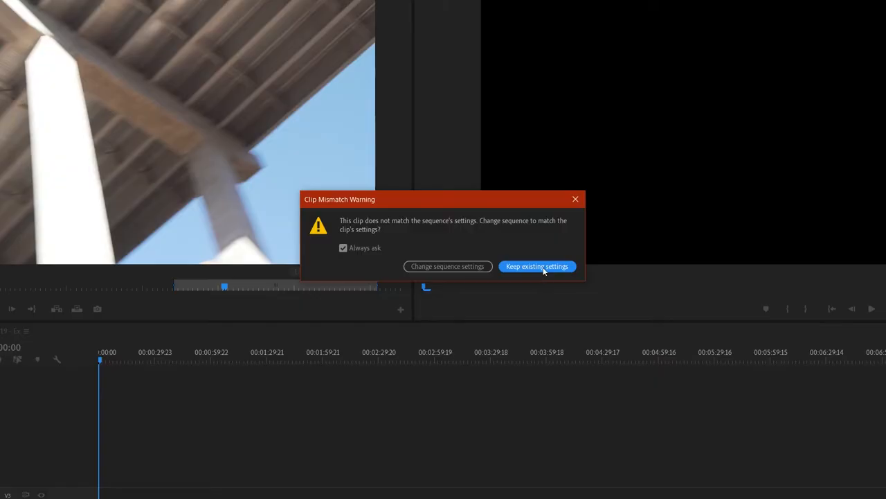
Keep the existing sequence settings so C0018.MP4 lands in the 1080p timeline unchanged.
click(538, 266)
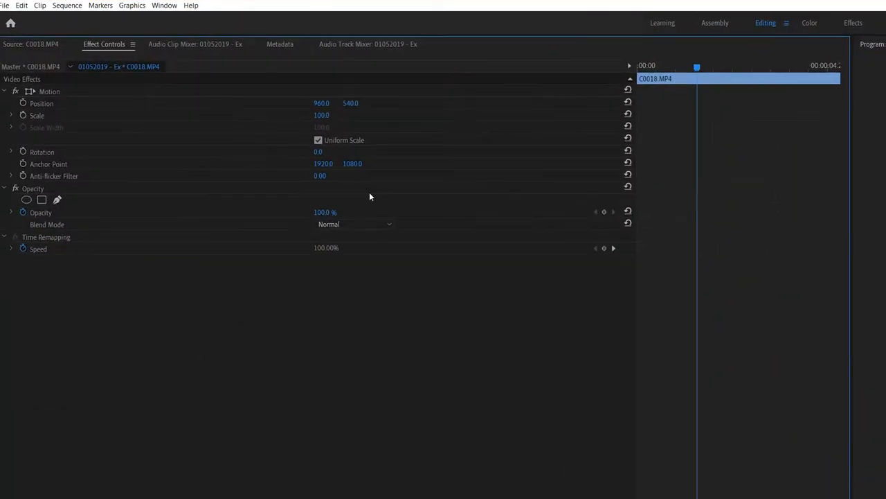
double_click(321, 114)
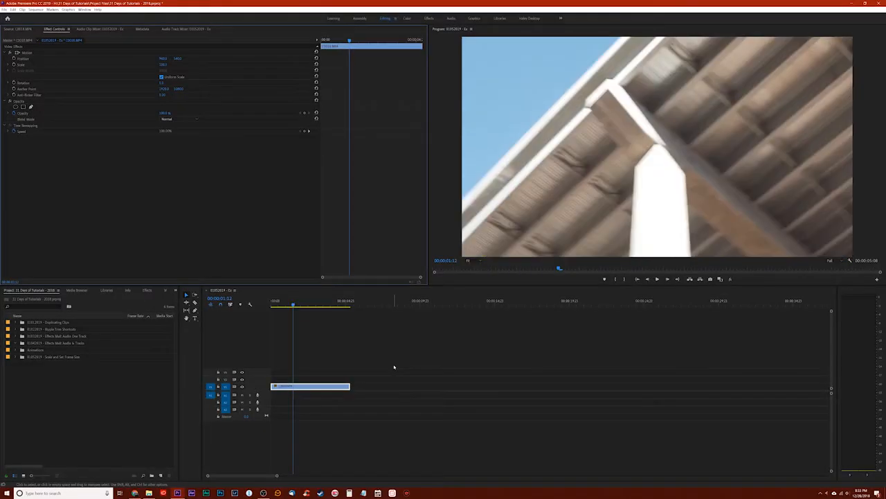
mouse_move(357, 405)
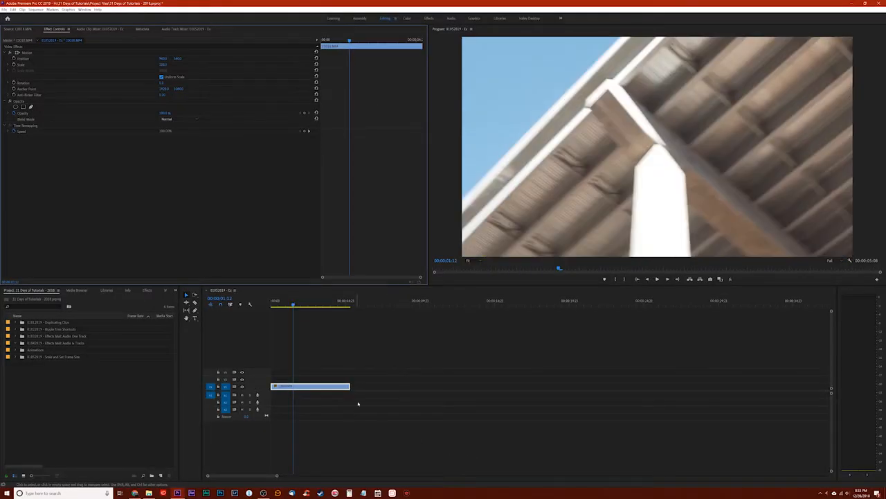
Try Scale to Frame Size on C0018.MP4 from its context menu, then deselect the clip.
right_click(310, 385)
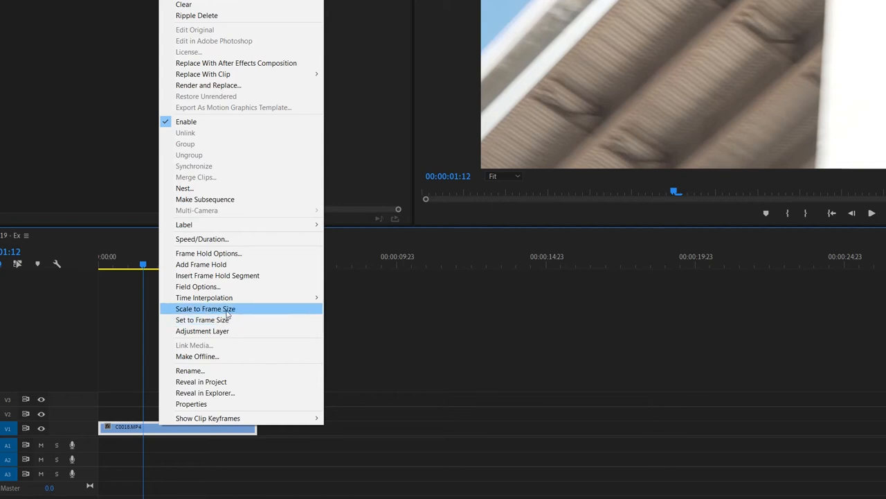
mouse_move(223, 319)
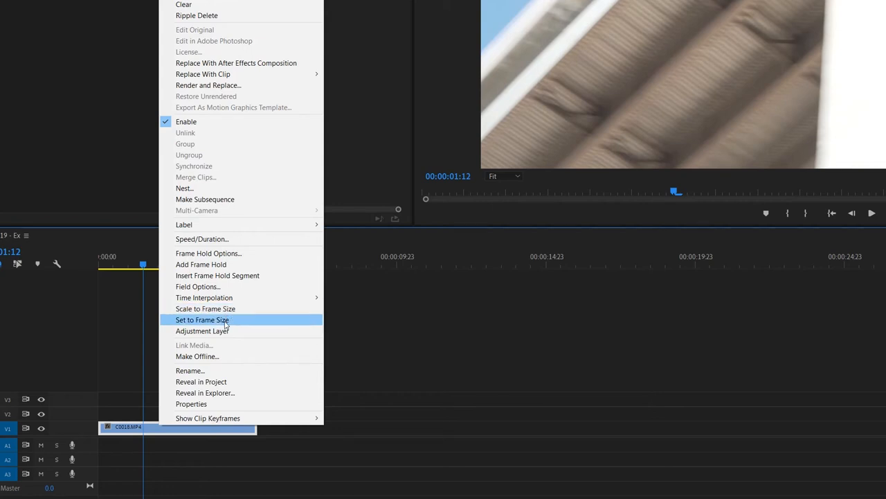
mouse_move(205, 308)
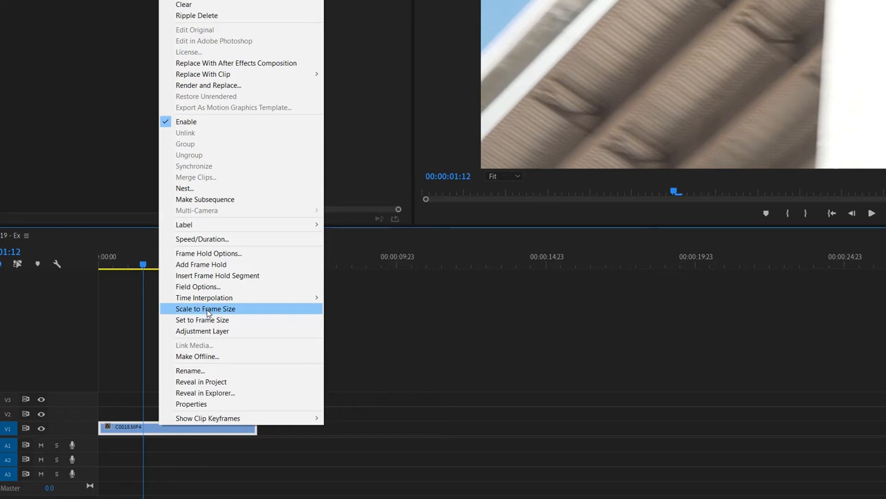
click(205, 308)
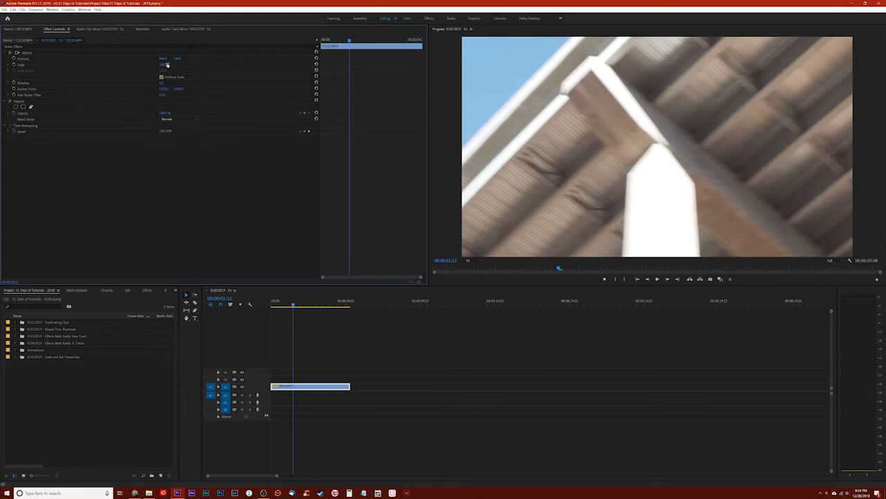
click(368, 357)
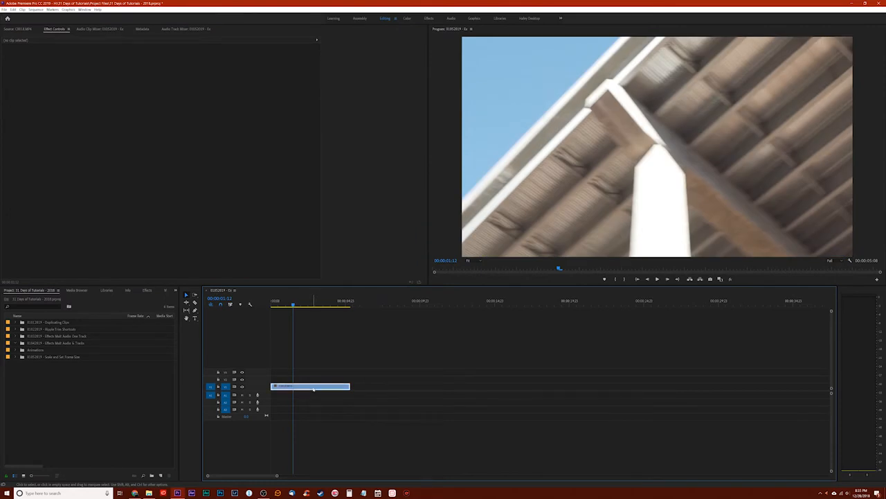
Use Set to Frame Size so the 4K clip refits the 1080p sequence frame.
right_click(310, 385)
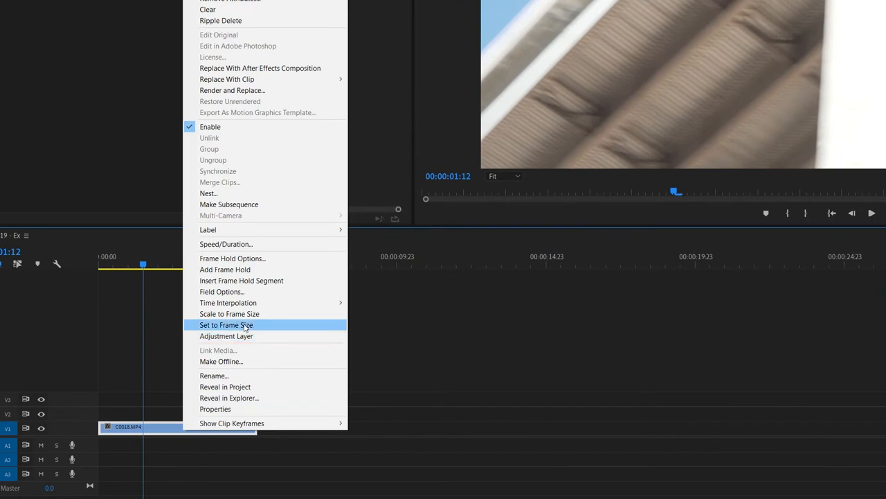
click(226, 324)
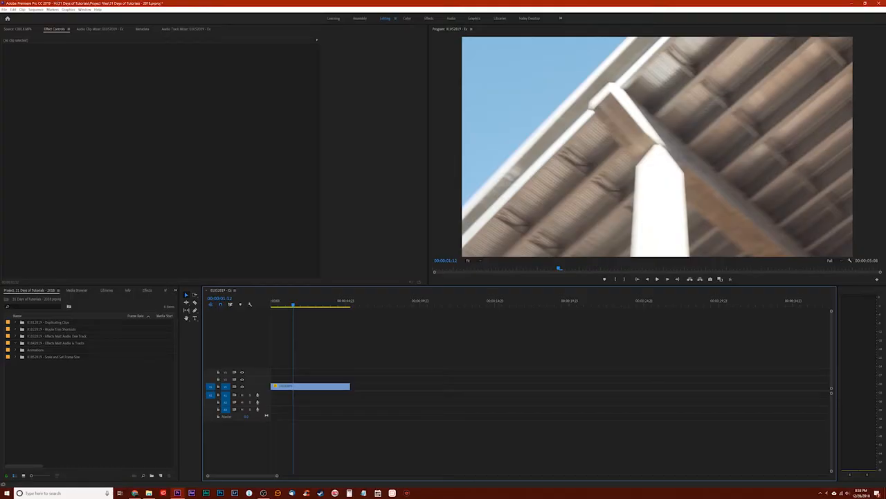
In Media preferences, set Default Media Scaling to Set to frame size and confirm.
click(22, 10)
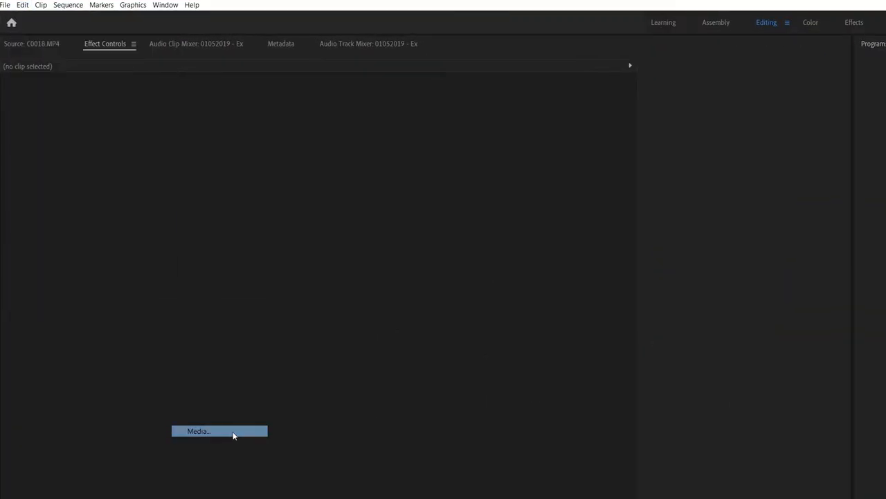
click(218, 431)
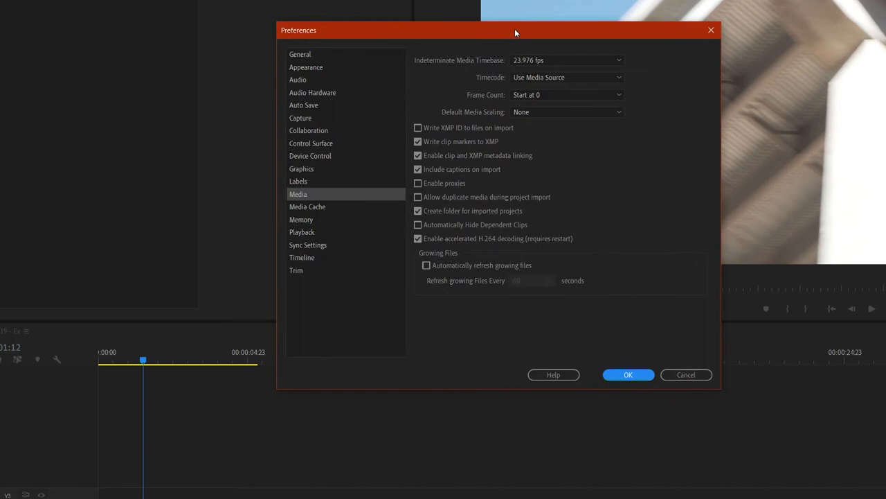
mouse_move(584, 142)
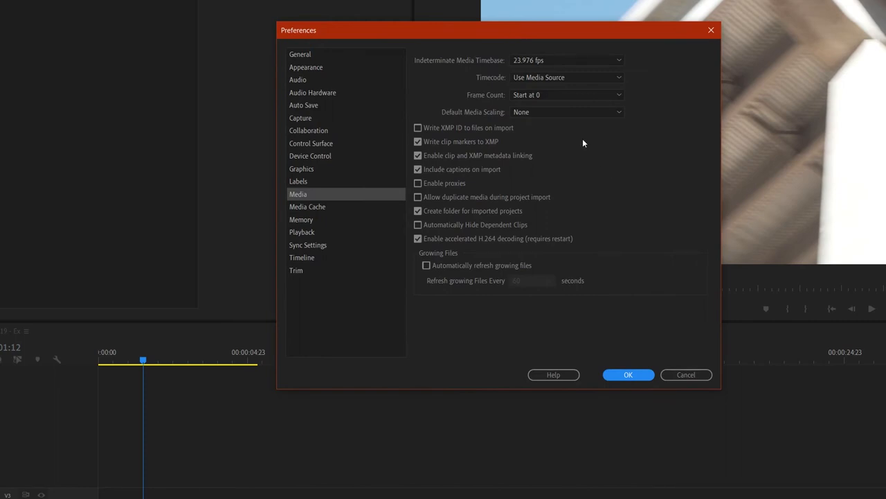
mouse_move(493, 117)
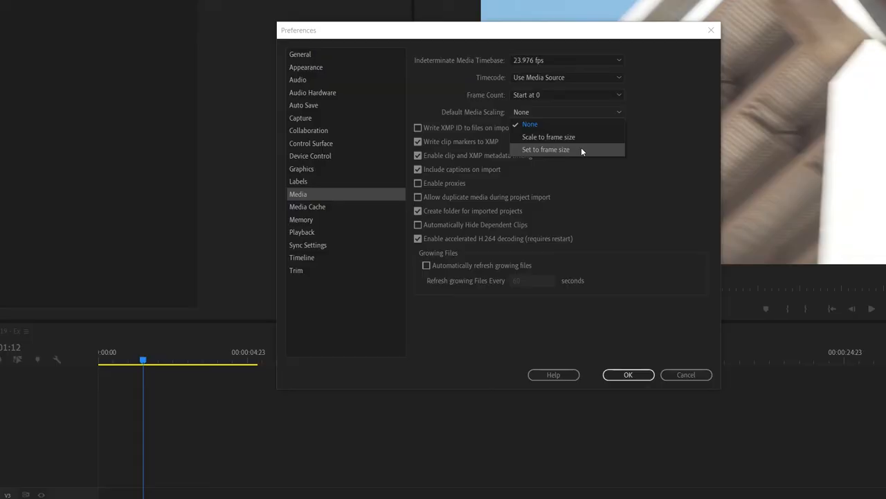
click(545, 150)
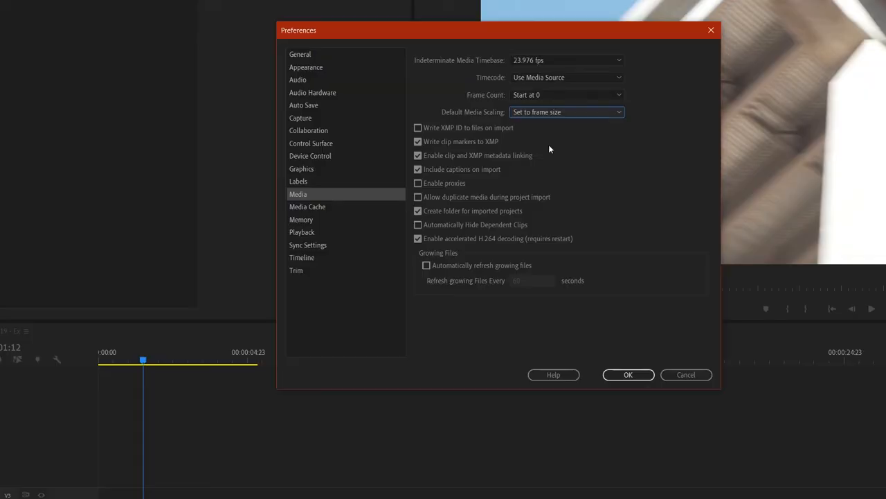
click(629, 374)
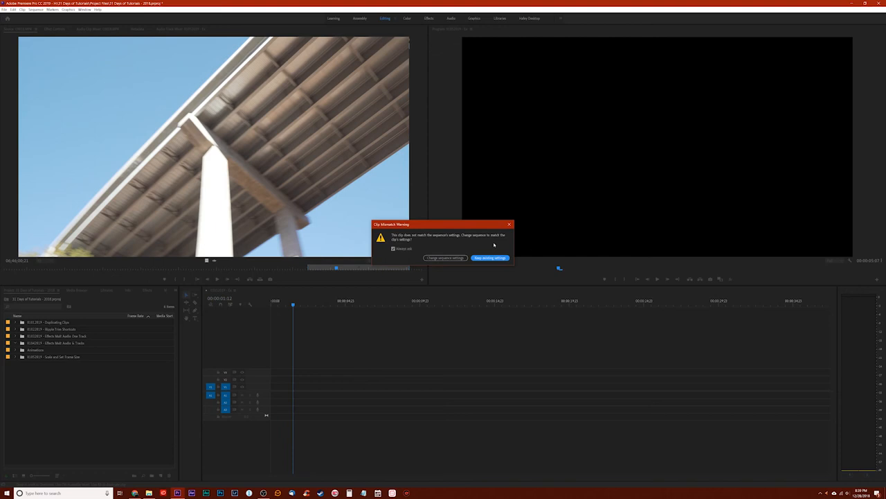
Keep existing settings for the re-added clip, now auto-fitted to the frame.
click(490, 257)
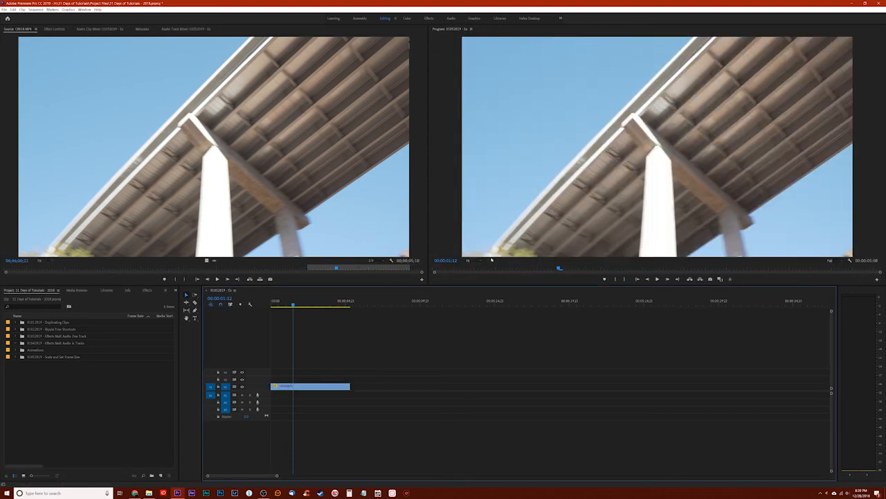